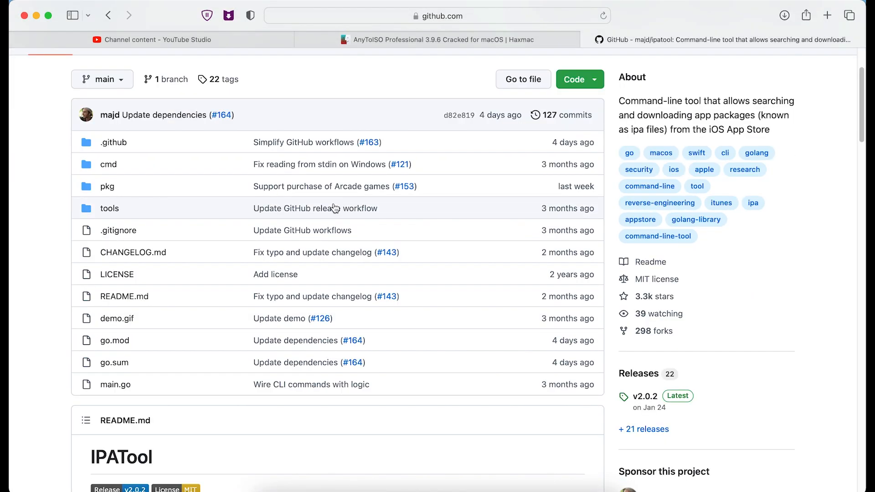
# Step: Scroll the ipatool README down through the Homebrew installation and auth login usage sections
pyautogui.scroll(-3)
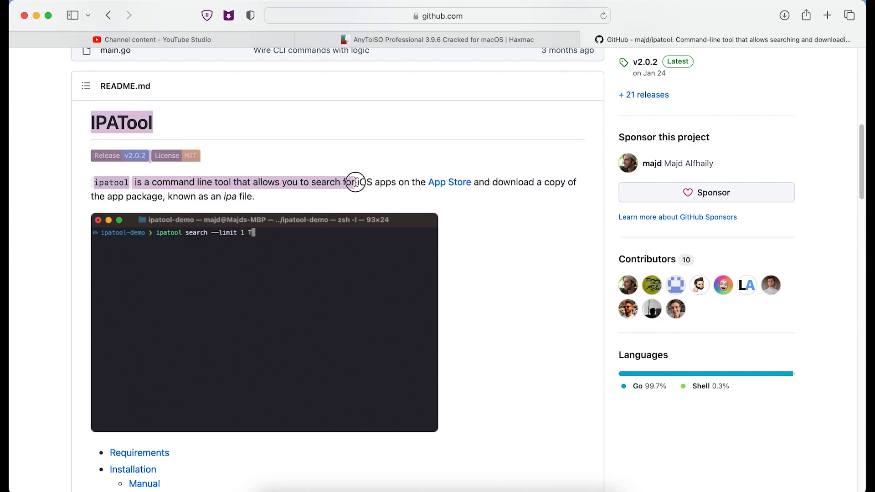
pyautogui.scroll(-3)
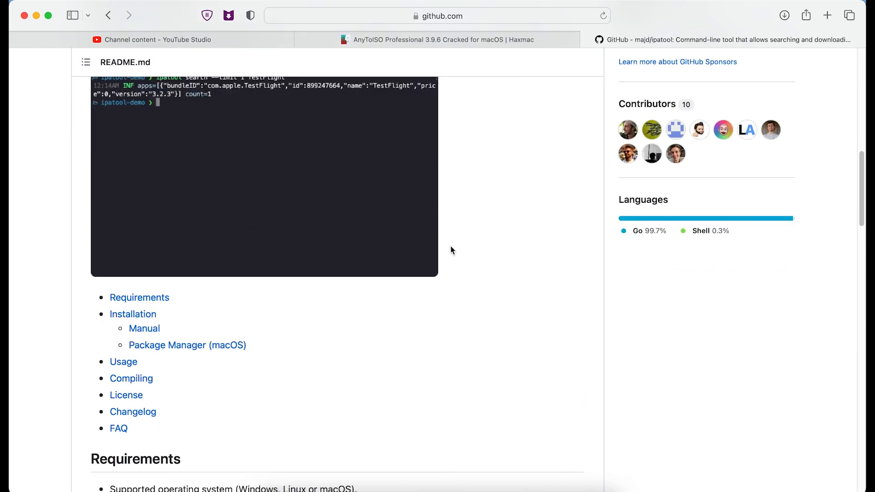
pyautogui.scroll(-3)
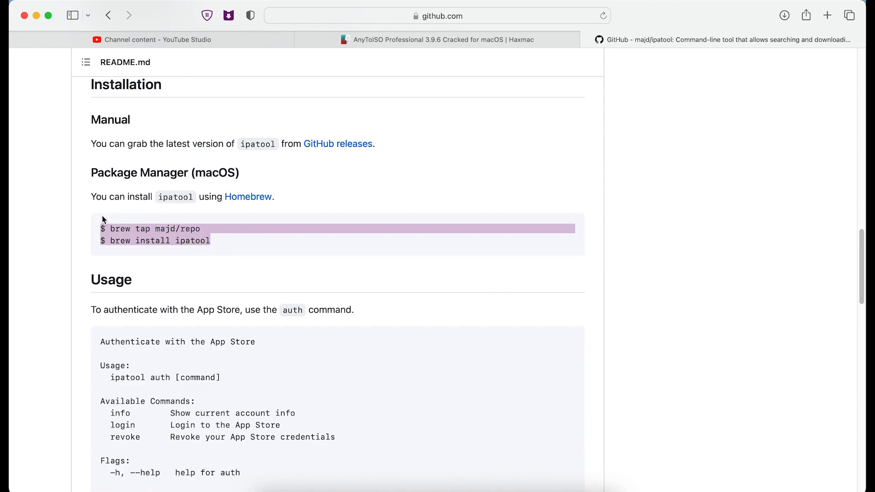
pyautogui.moveTo(203, 277)
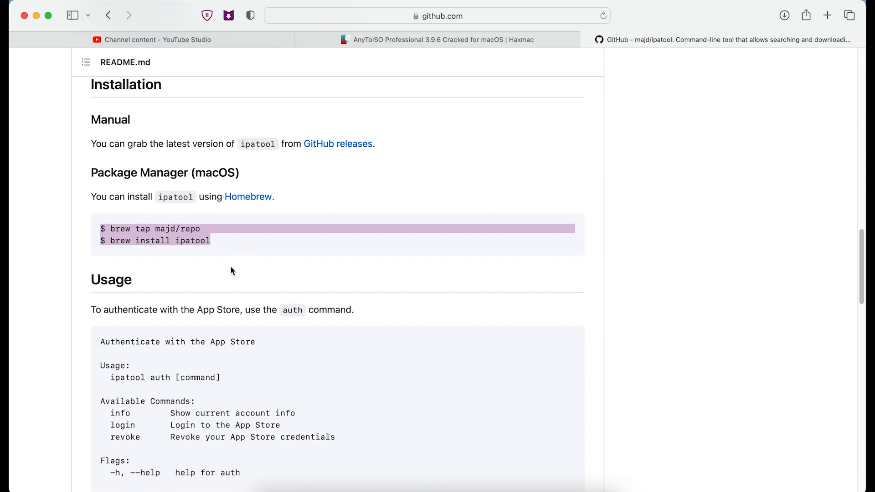
pyautogui.scroll(-3)
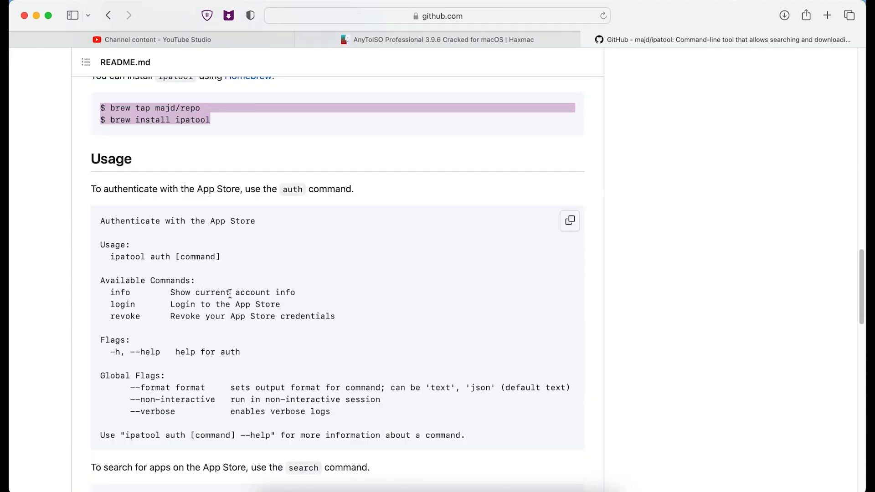
pyautogui.scroll(-3)
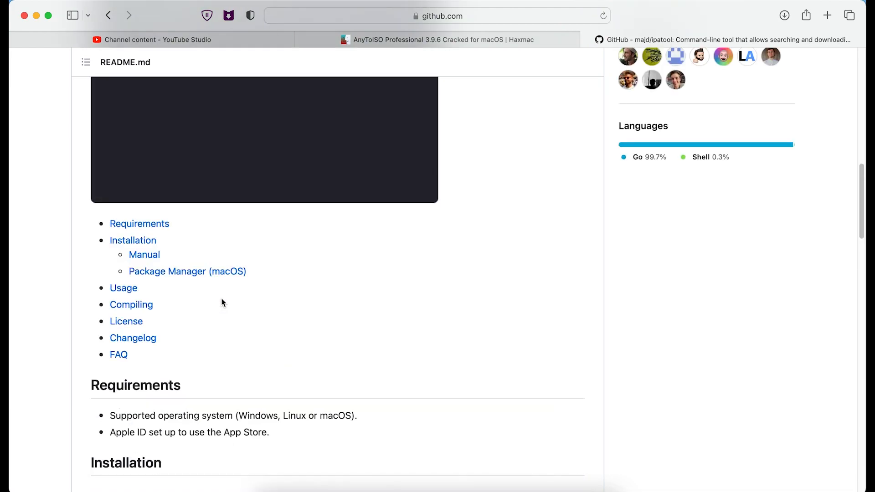
pyautogui.scroll(-3)
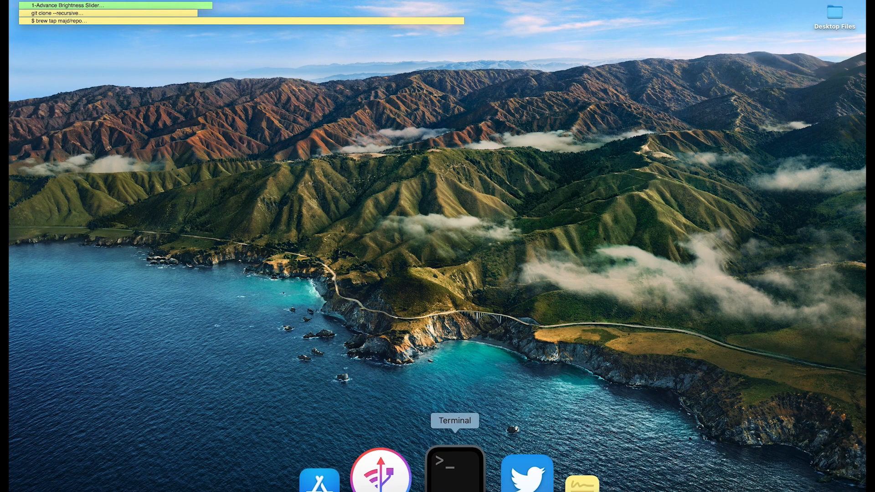
pyautogui.click(454, 469)
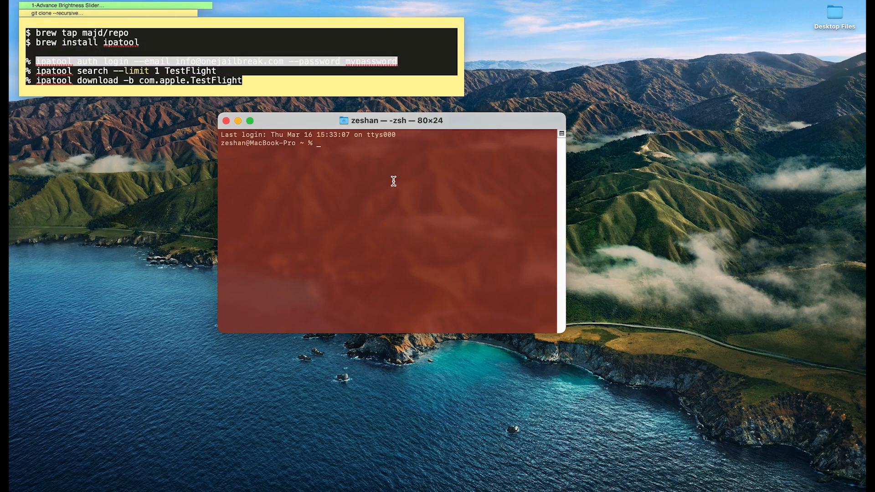
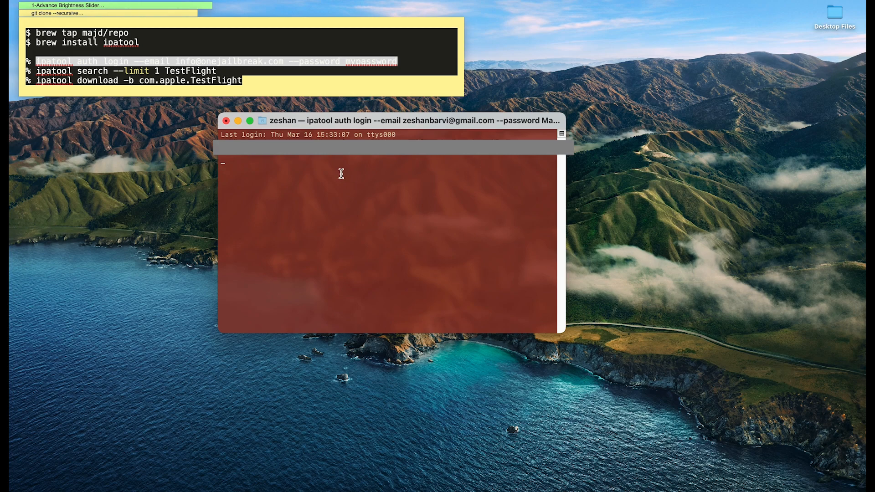
pyautogui.press('Return')
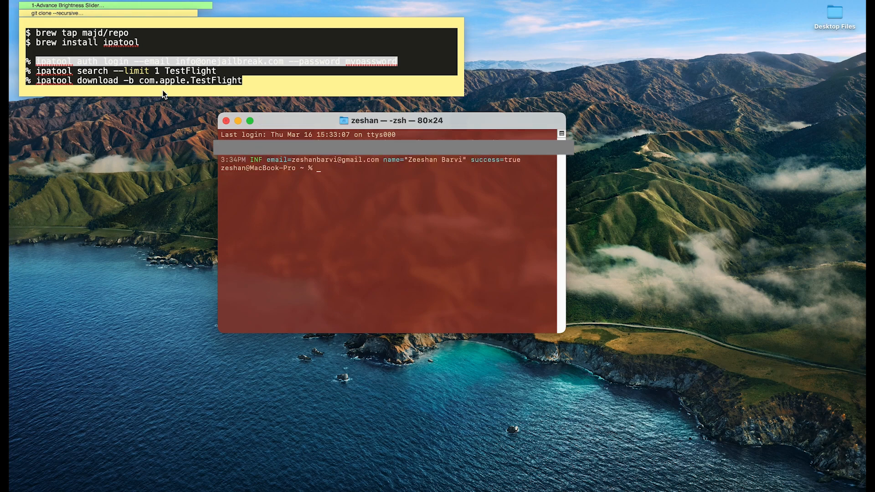
pyautogui.moveTo(329, 174)
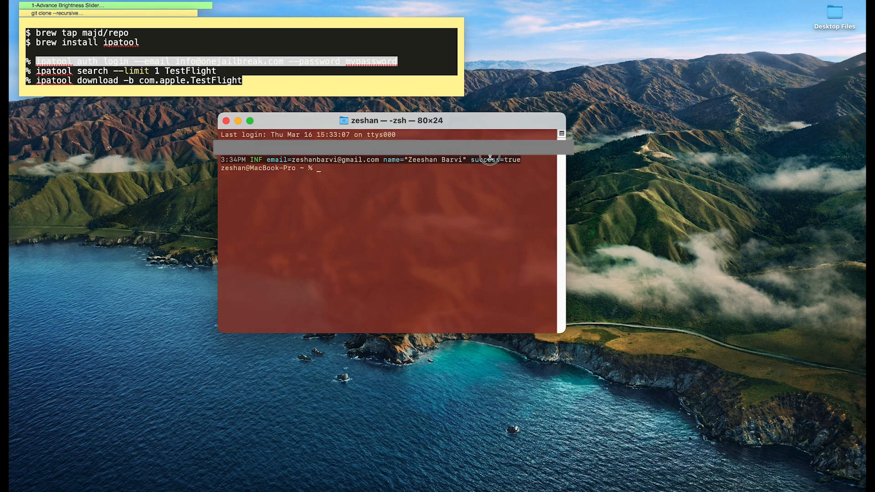
pyautogui.moveTo(399, 168)
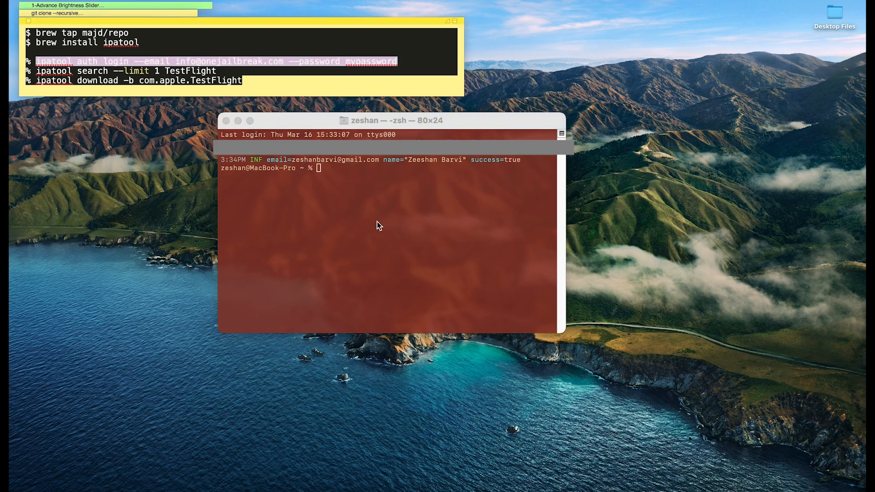
pyautogui.moveTo(512, 60)
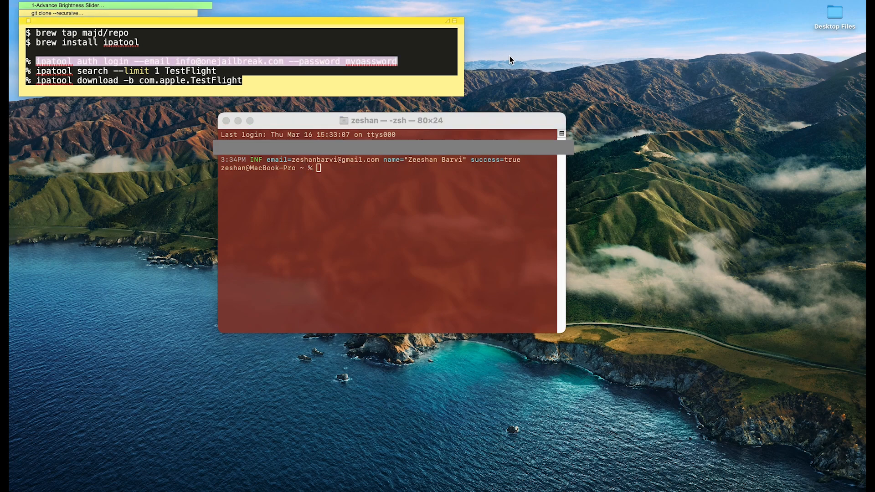
pyautogui.moveTo(248, 76)
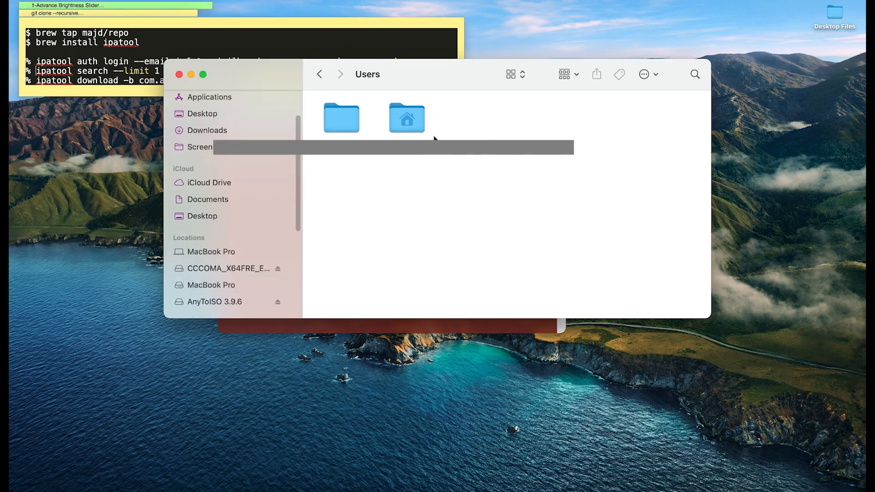
# Step: Show the user's home folder under Users in Finder
pyautogui.doubleClick(407, 117)
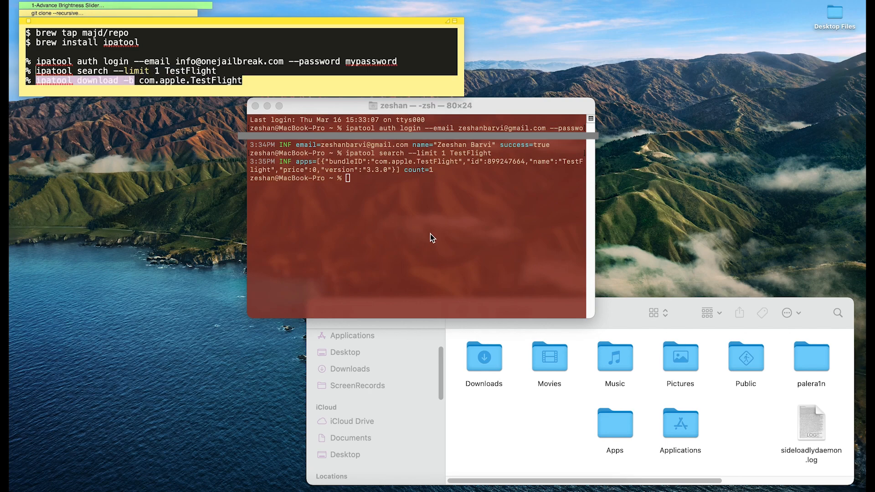
# Step: Enter ipatool download -b com.apple.TestFlight in the Terminal
pyautogui.click(419, 223)
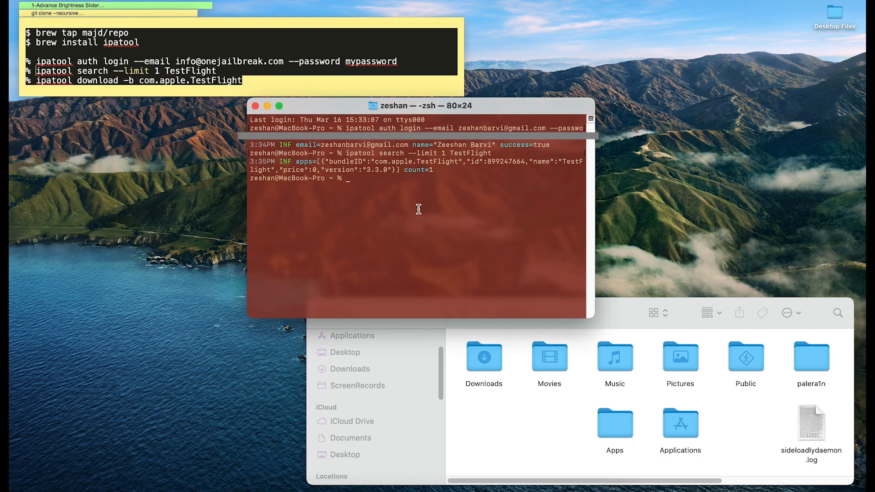
pyautogui.write('ipatool download -b')
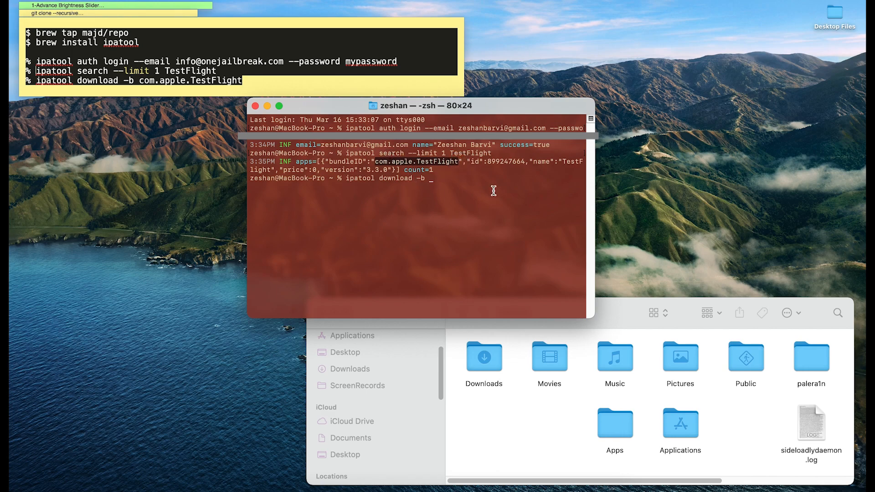
pyautogui.write('com.apple.TestFlight')
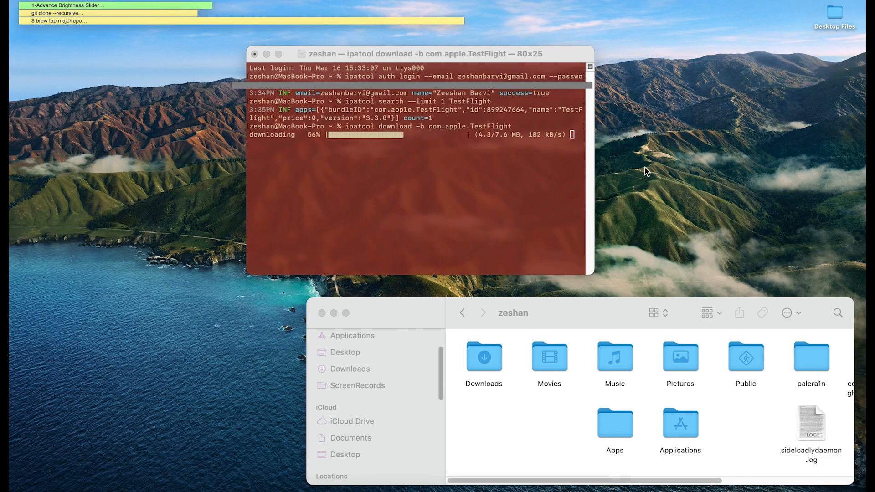
pyautogui.moveTo(437, 225)
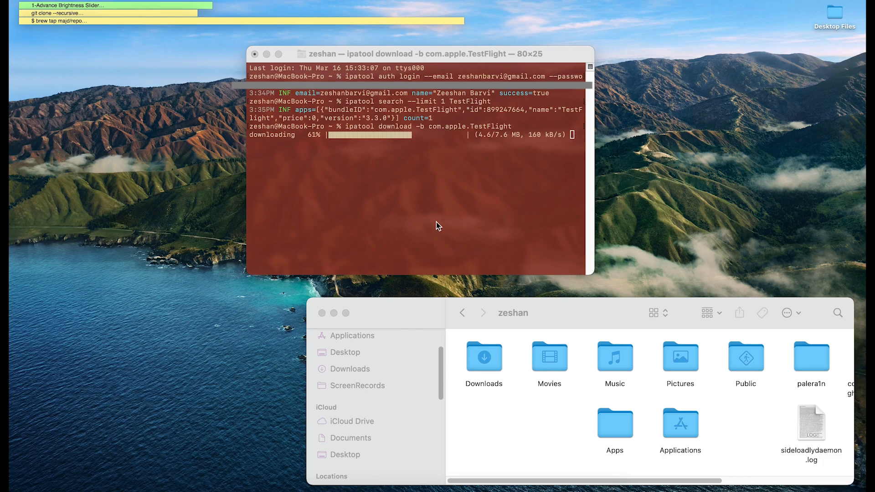
pyautogui.moveTo(451, 148)
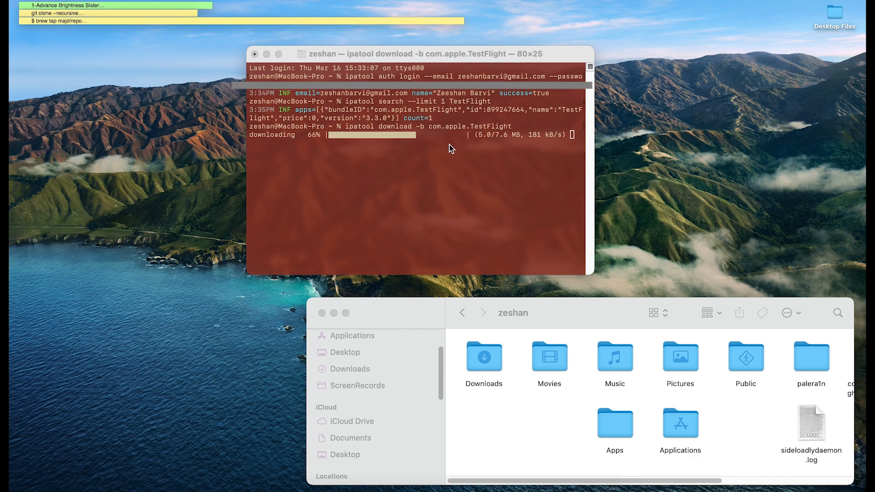
pyautogui.moveTo(514, 169)
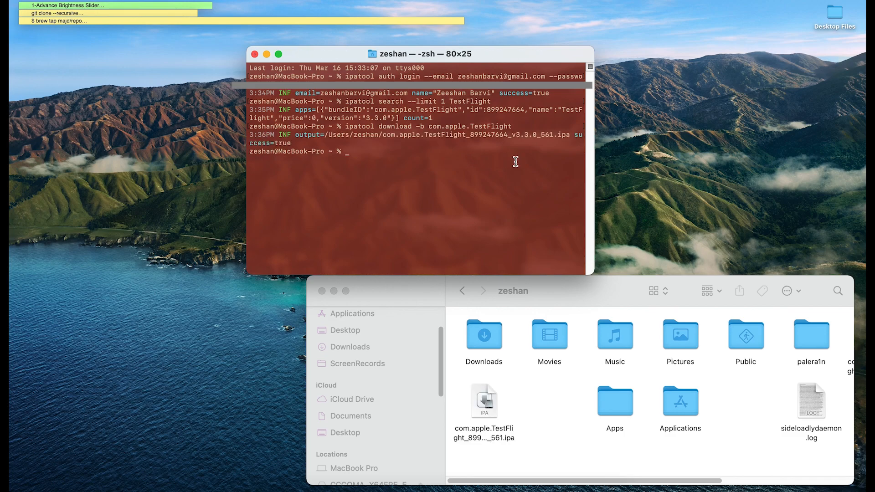
# Step: Bring the home folder forward beside the mirrored iPhone, briefly searching 'test' then returning home
pyautogui.click(516, 402)
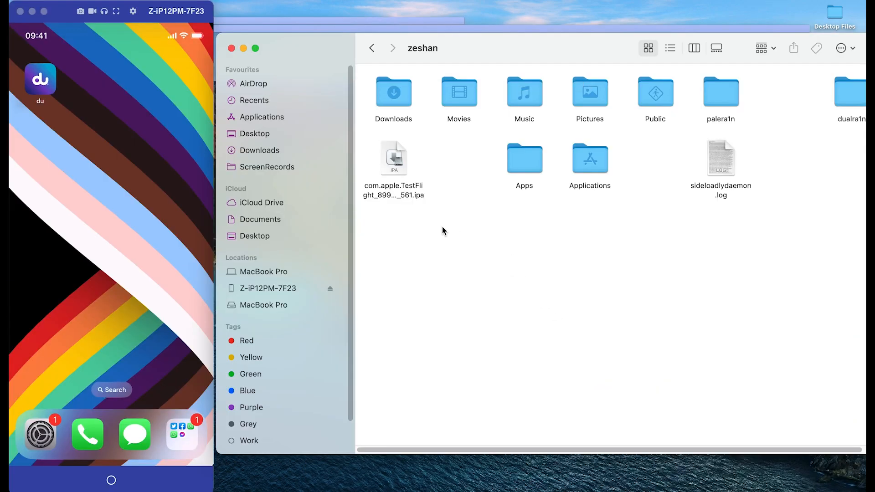
pyautogui.write('test')
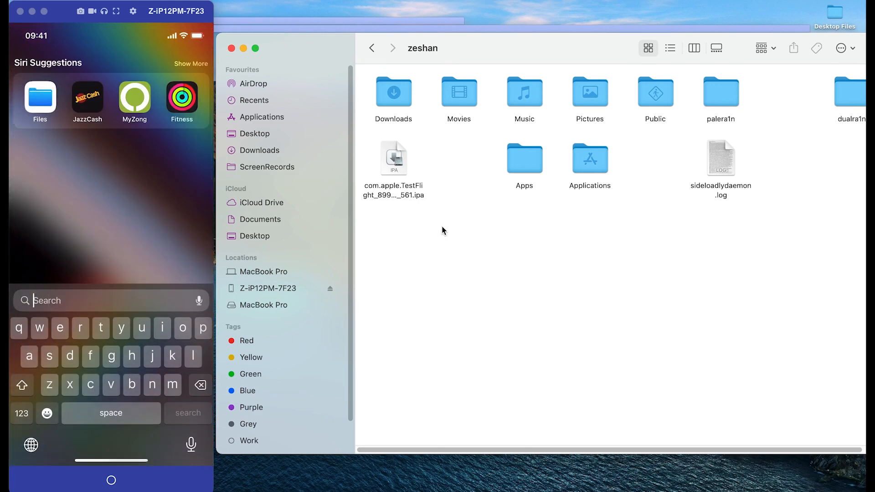
pyautogui.write('test')
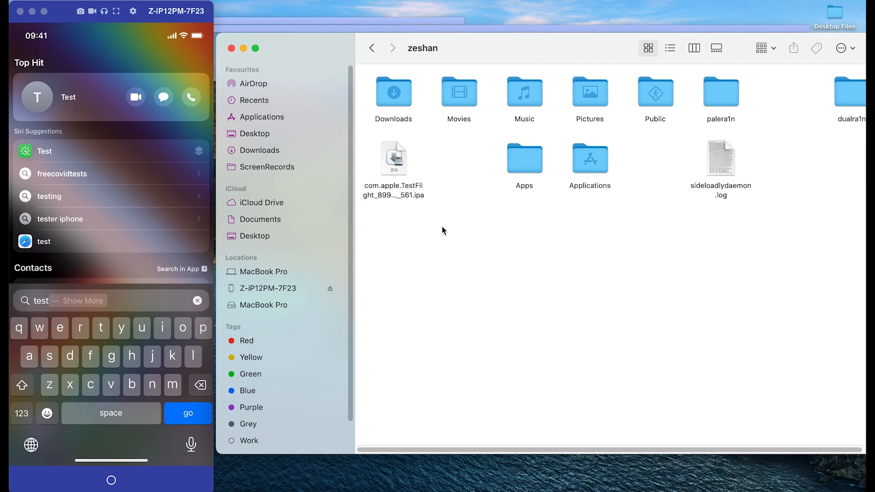
pyautogui.click(197, 300)
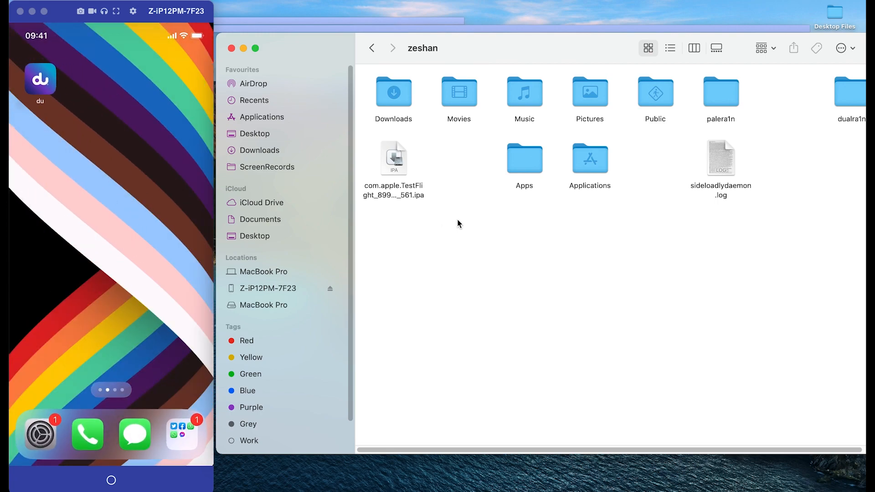
# Step: Choose Share > AirDrop for the TestFlight .ipa from its context menu
pyautogui.rightClick(393, 158)
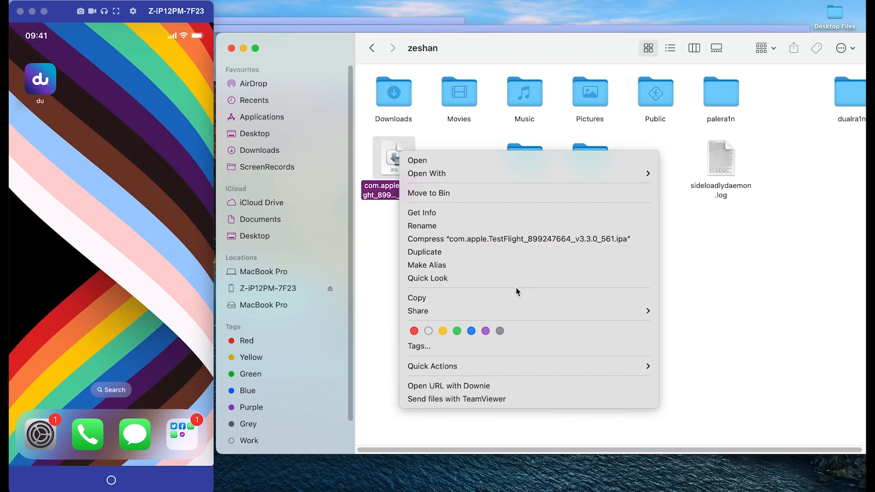
pyautogui.moveTo(418, 311)
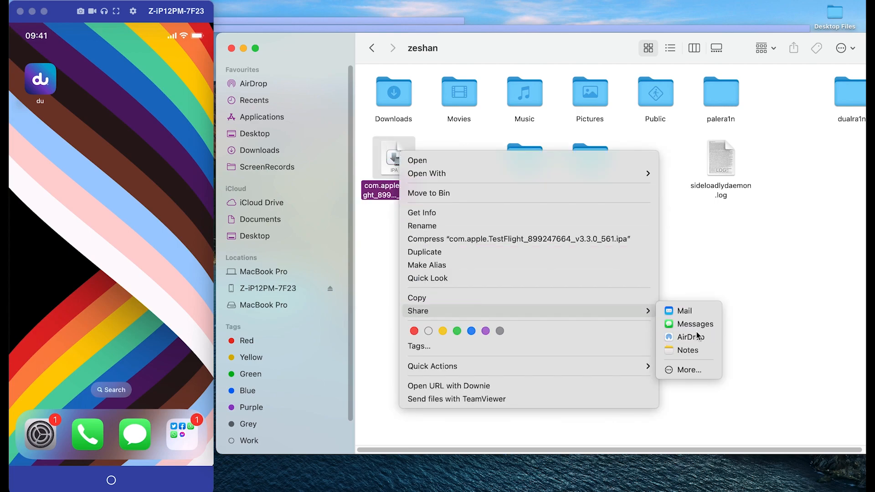
pyautogui.click(691, 336)
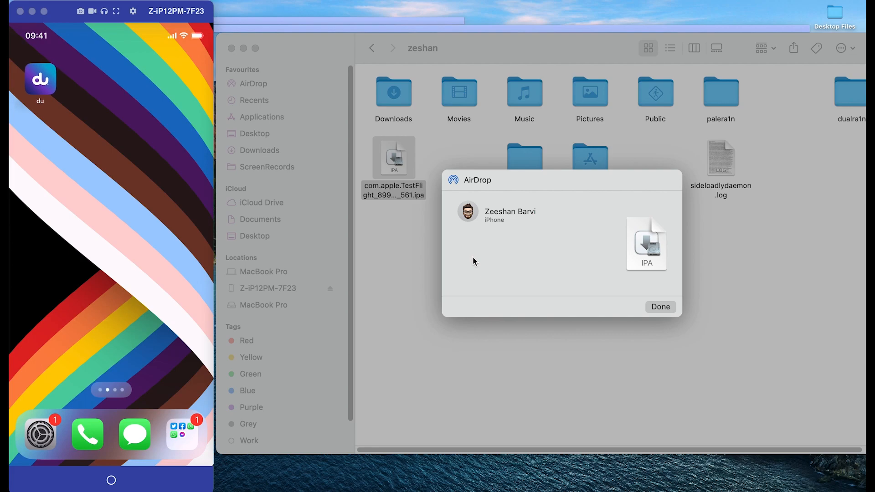
pyautogui.click(466, 210)
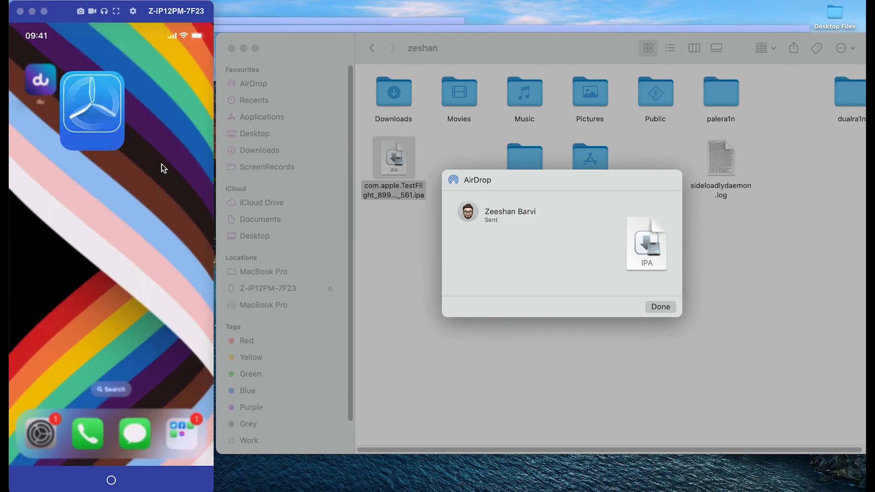
pyautogui.click(92, 108)
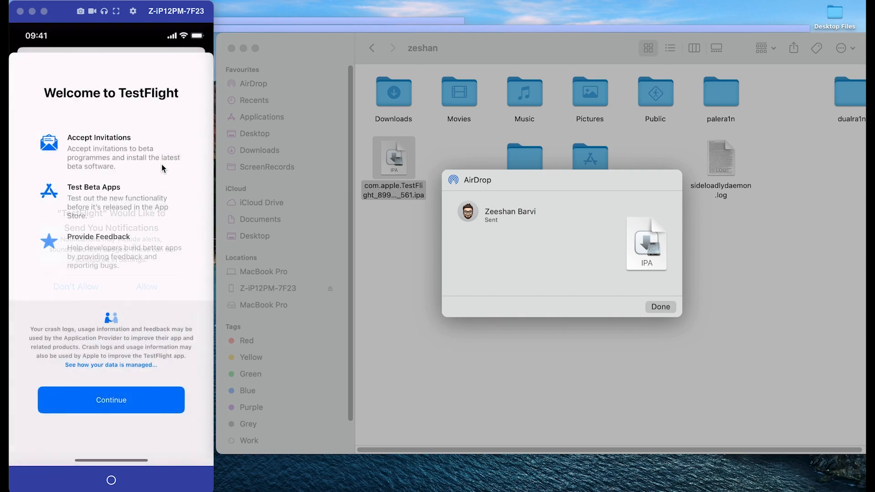
pyautogui.click(110, 400)
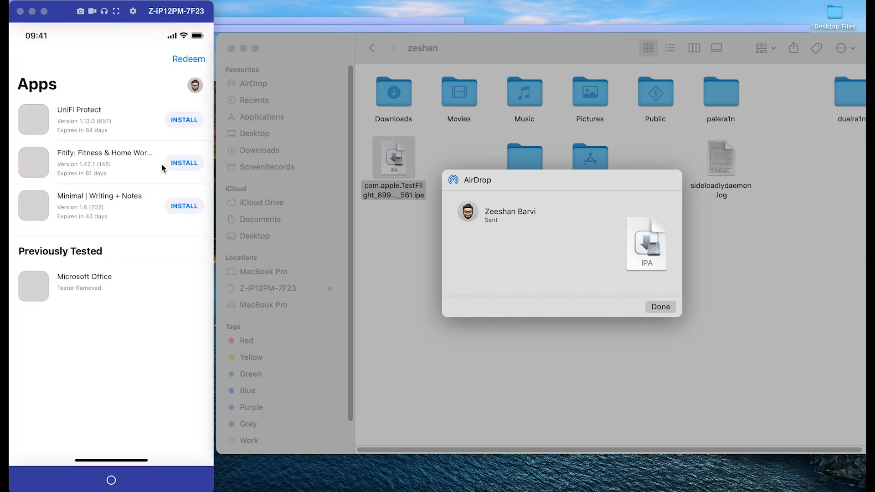